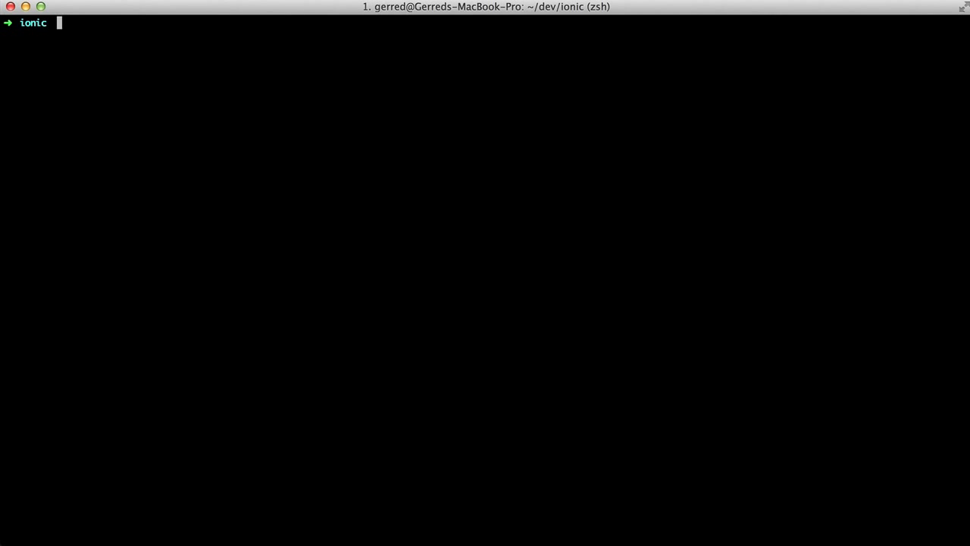
Step: Run npm install -g ionic cordova ios-sim to install the three CLI tools globally
text(npm install -g ioni)
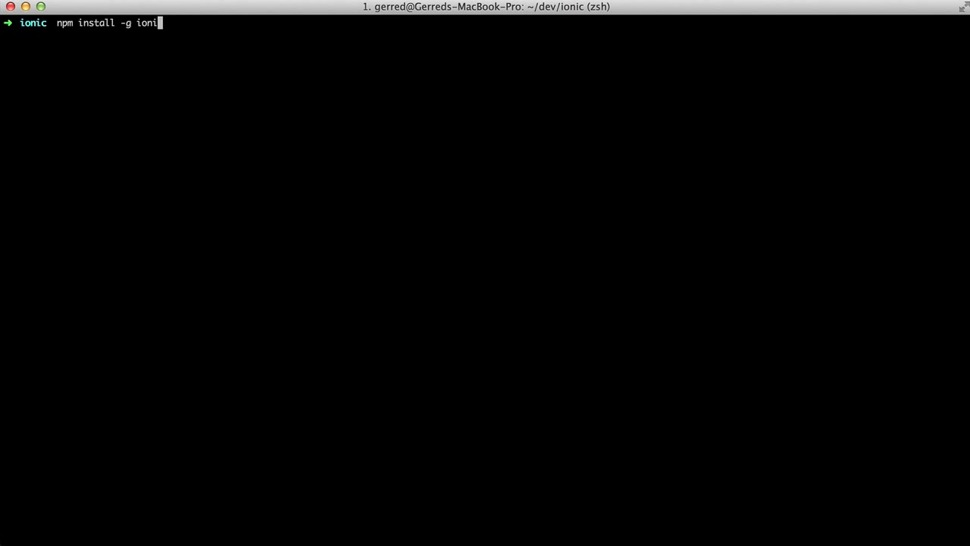
text(c cordova ios-s)
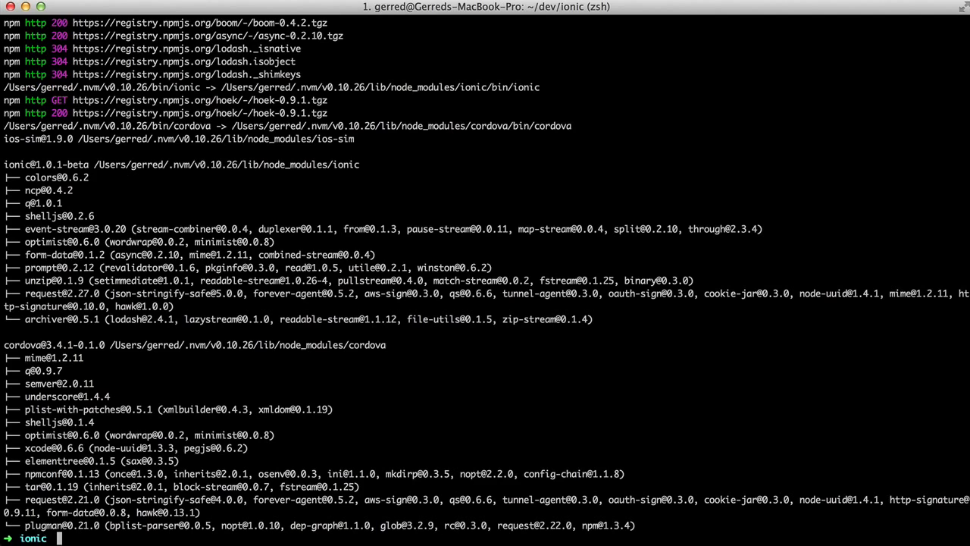
Step: Run ionic start tabsApp tabs, then enter tabsApp and list its files
text(ionic start tab)
text(ls -al)
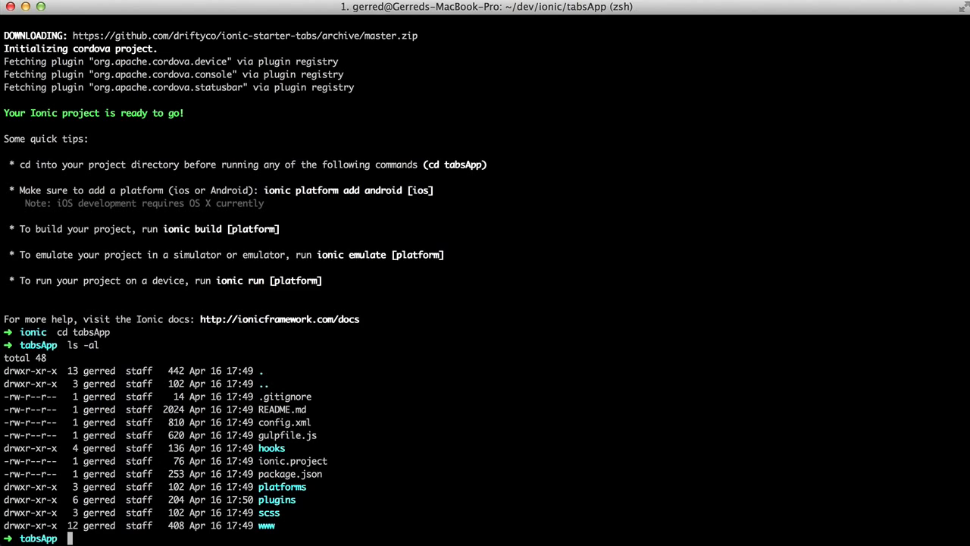
text(i)
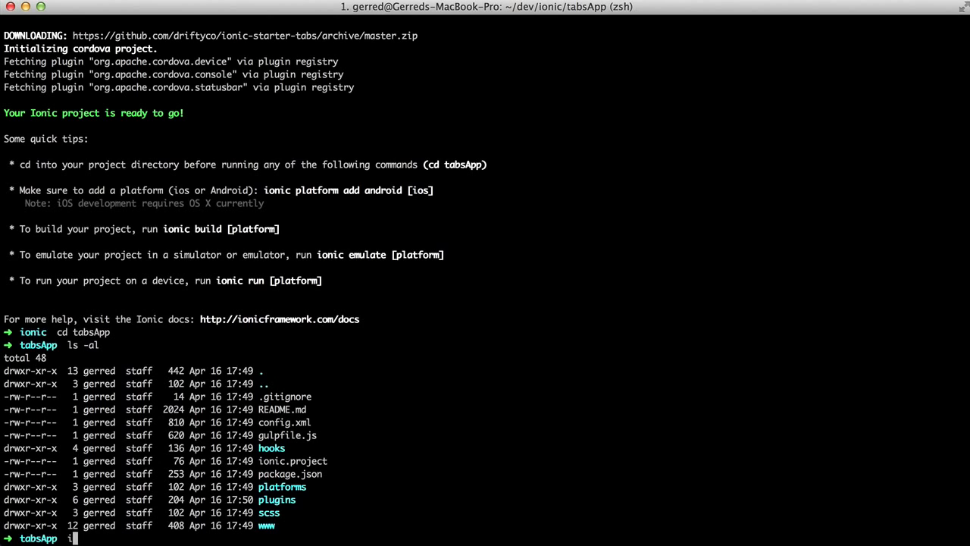
Step: Run ionic platform add ios, then ionic emulate ios to launch tabsApp in the simulator
text(ionic platform add ios)
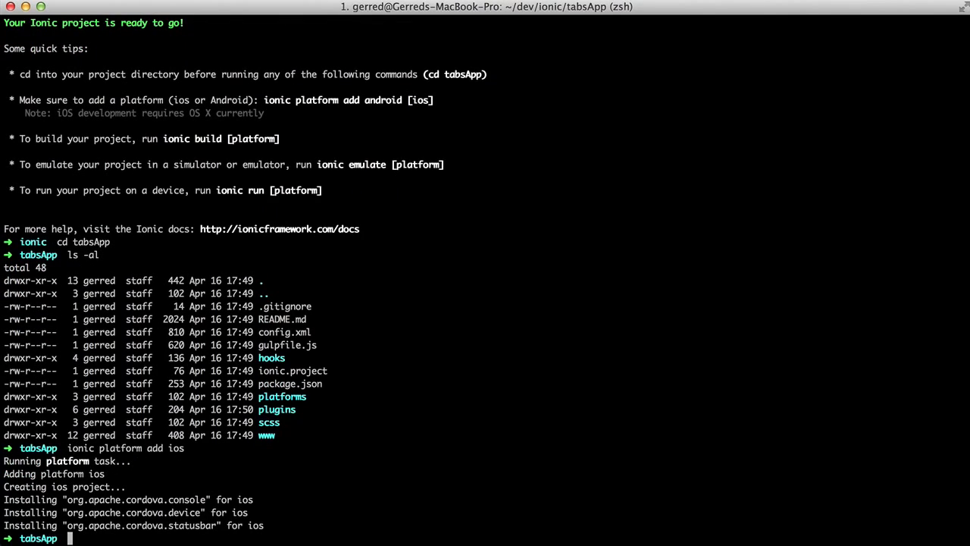
text(ionic emulate ios)
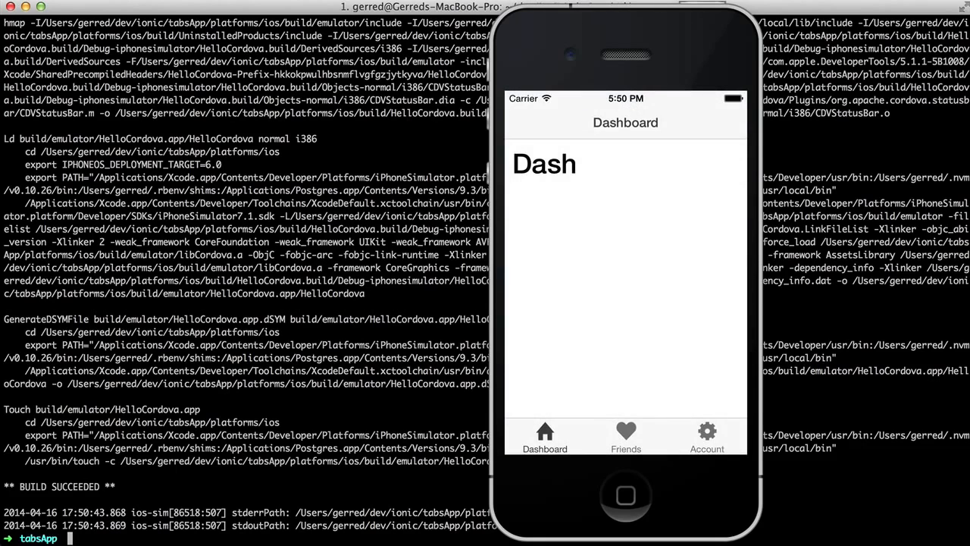
Step: Switch to the Friends tab and view the second friend's (G.I. Joe) detail page
click(624, 437)
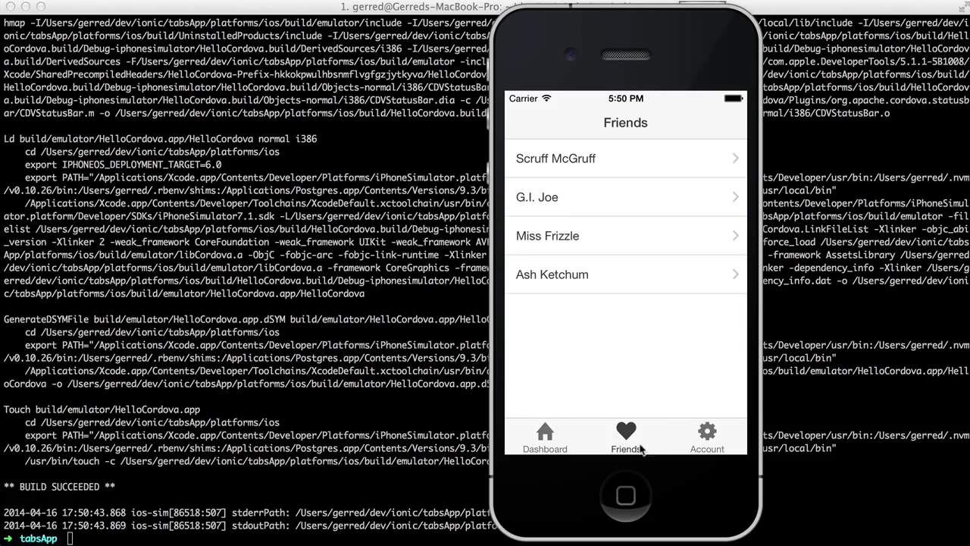
mouse_move(579, 197)
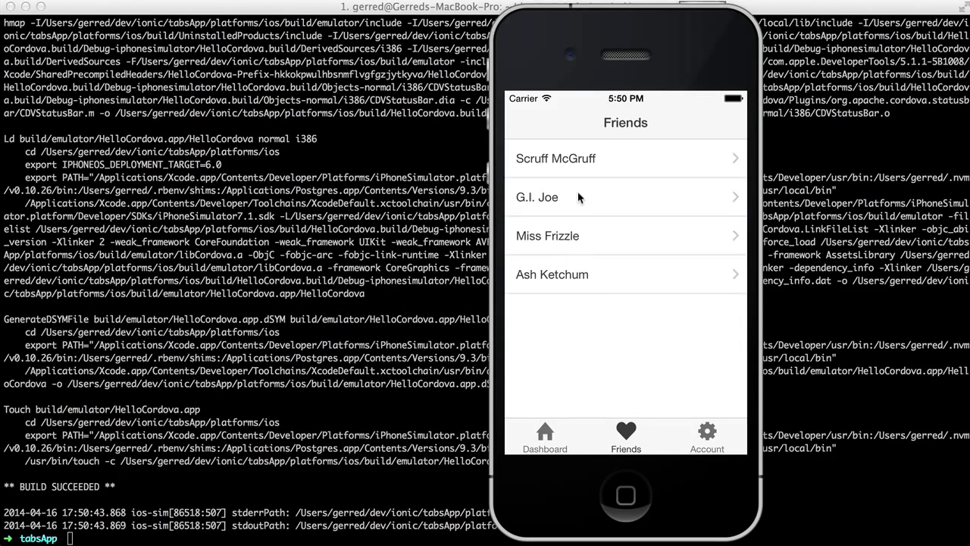
click(625, 197)
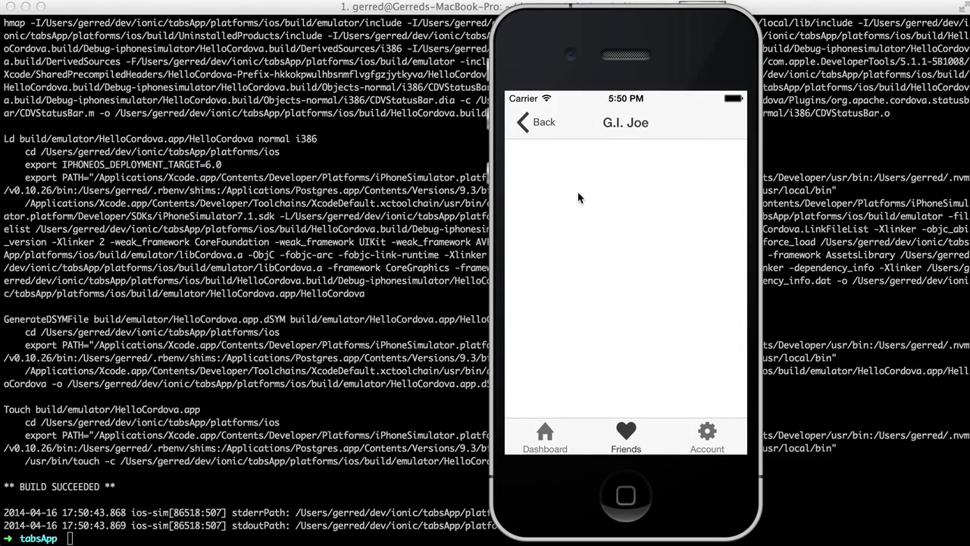